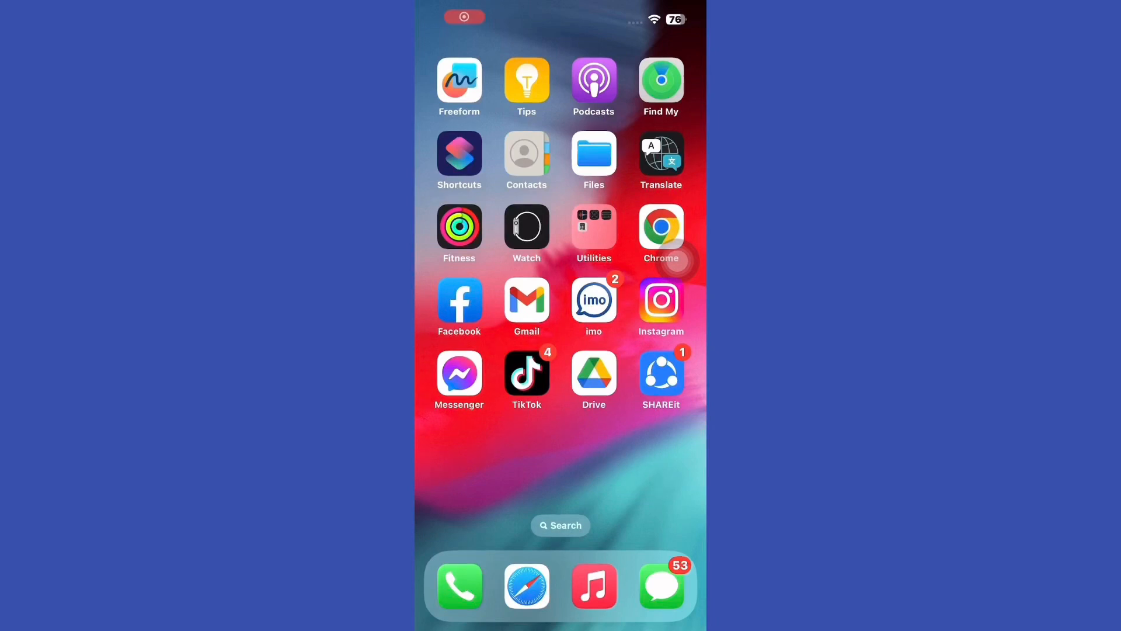
- Launch Facebook and go from the Menu to the Settings & privacy page
click(459, 300)
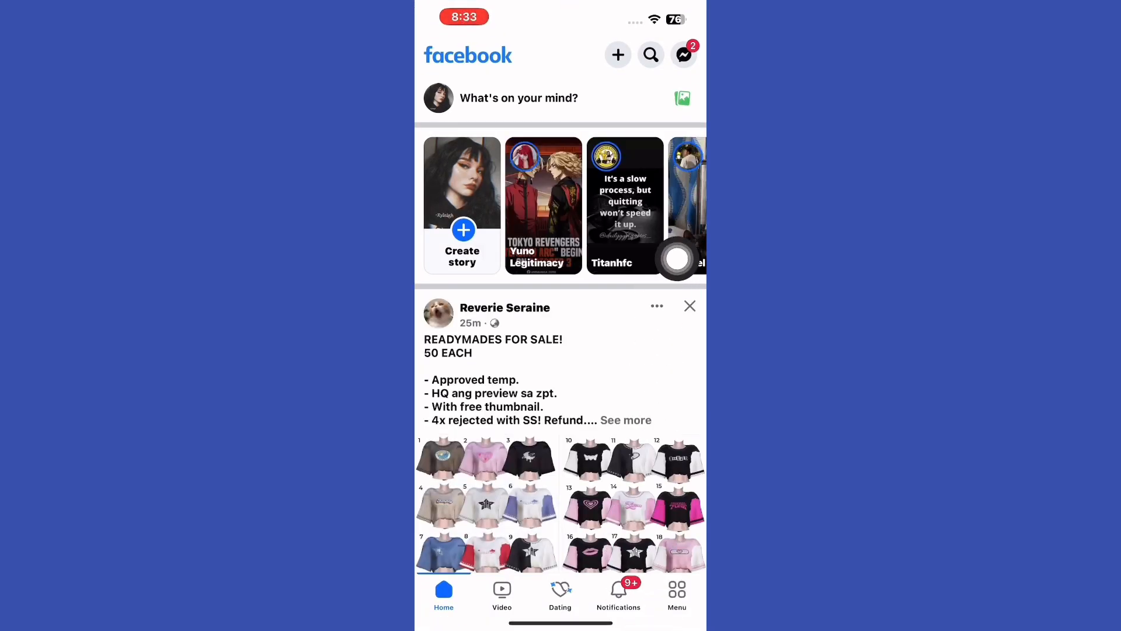
click(675, 595)
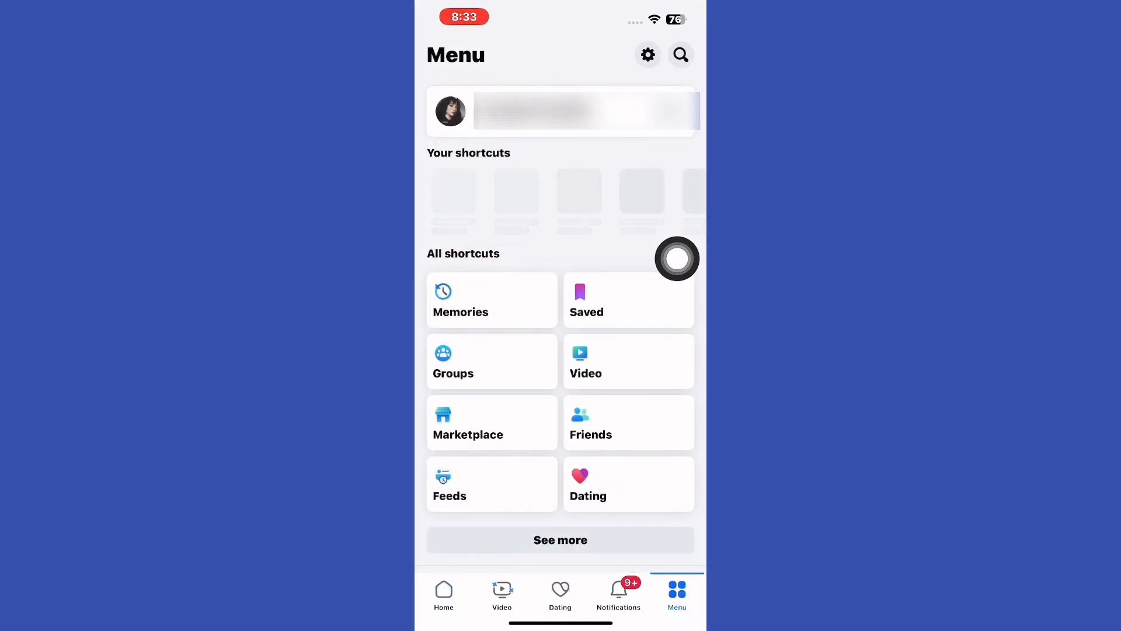
scroll(down, 3)
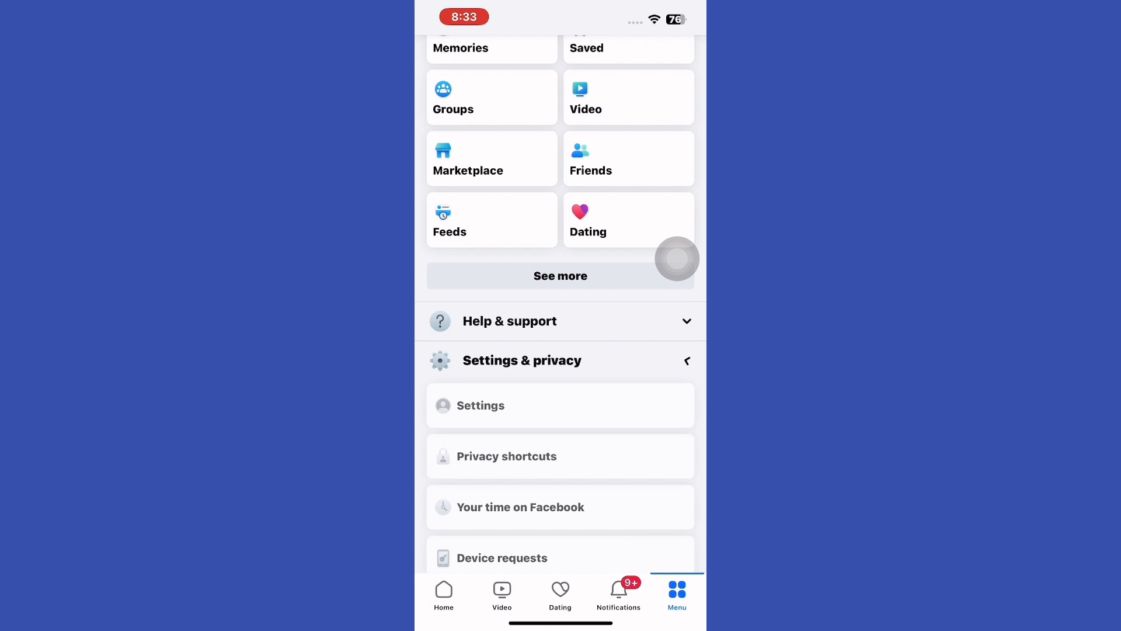
scroll(up, 3)
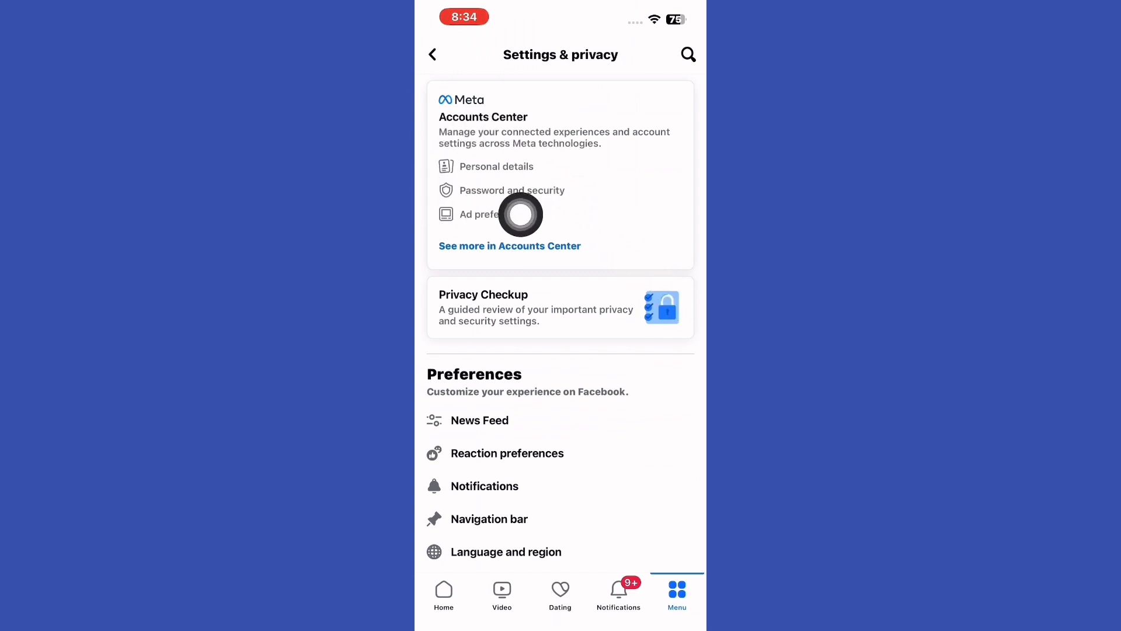
mouse_move(675, 323)
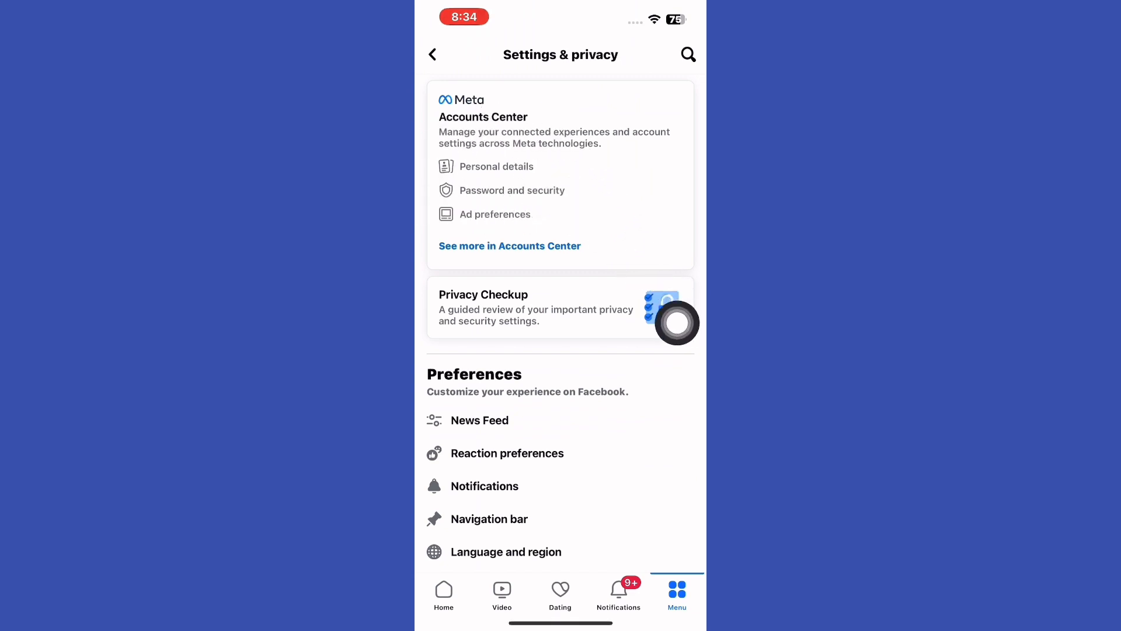
- Go through Accounts Center and Personal details to Account ownership and control
click(510, 245)
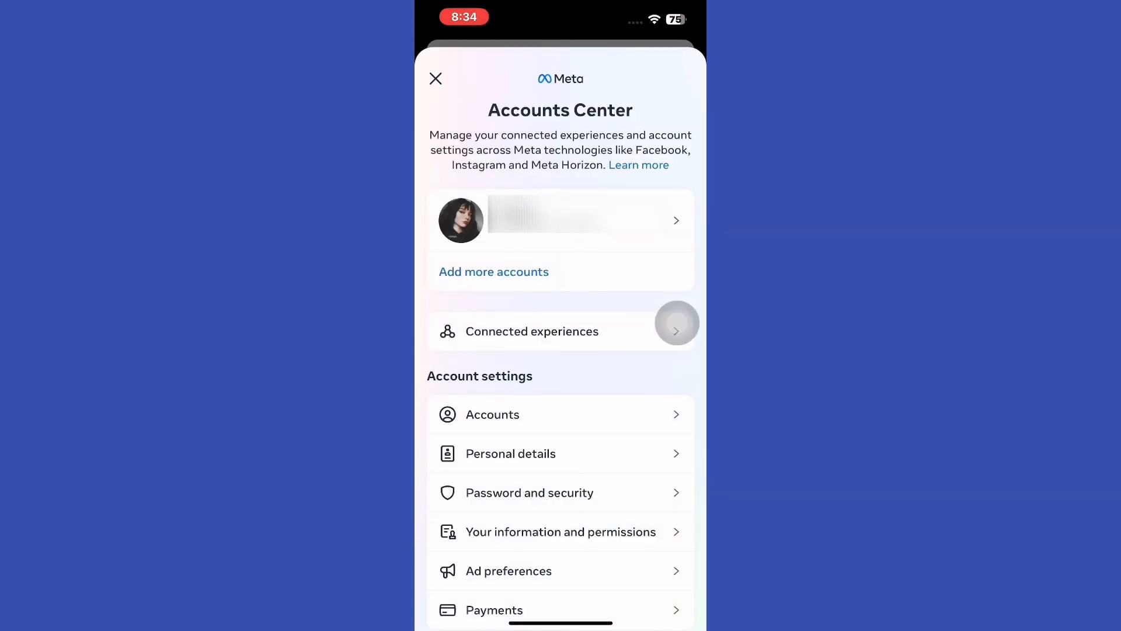
scroll(up, 3)
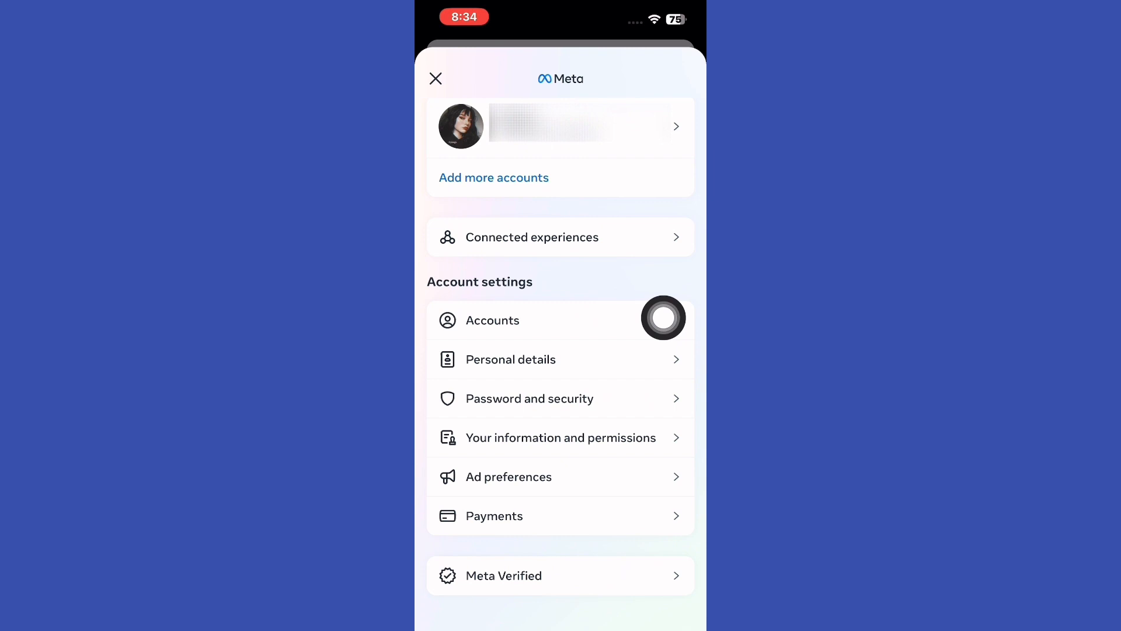
mouse_move(564, 326)
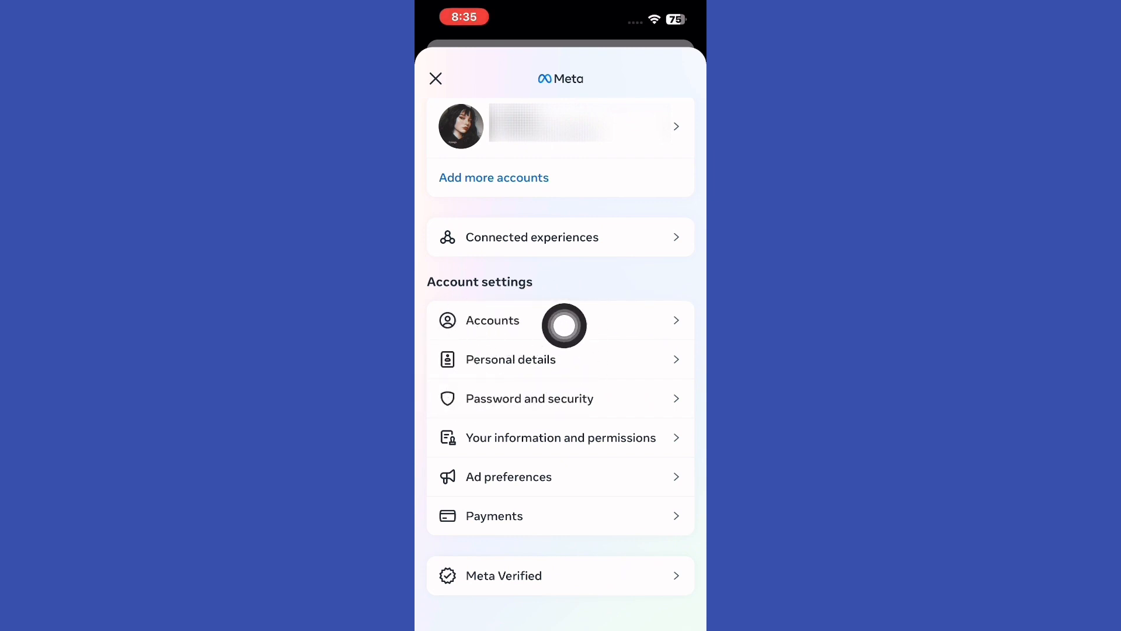
mouse_move(676, 350)
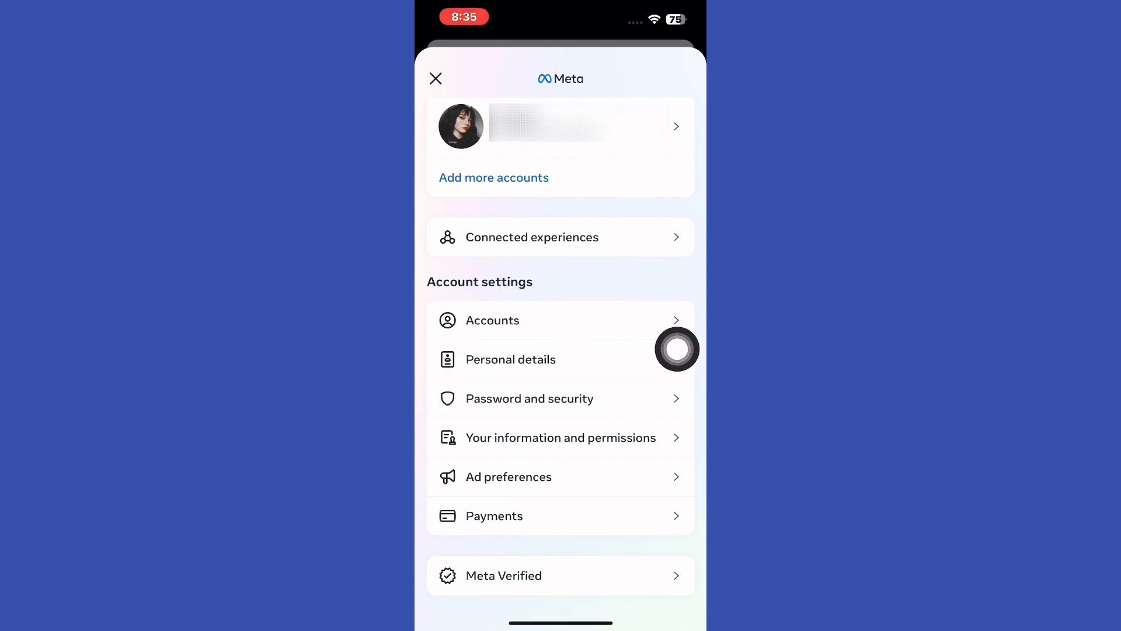
click(512, 359)
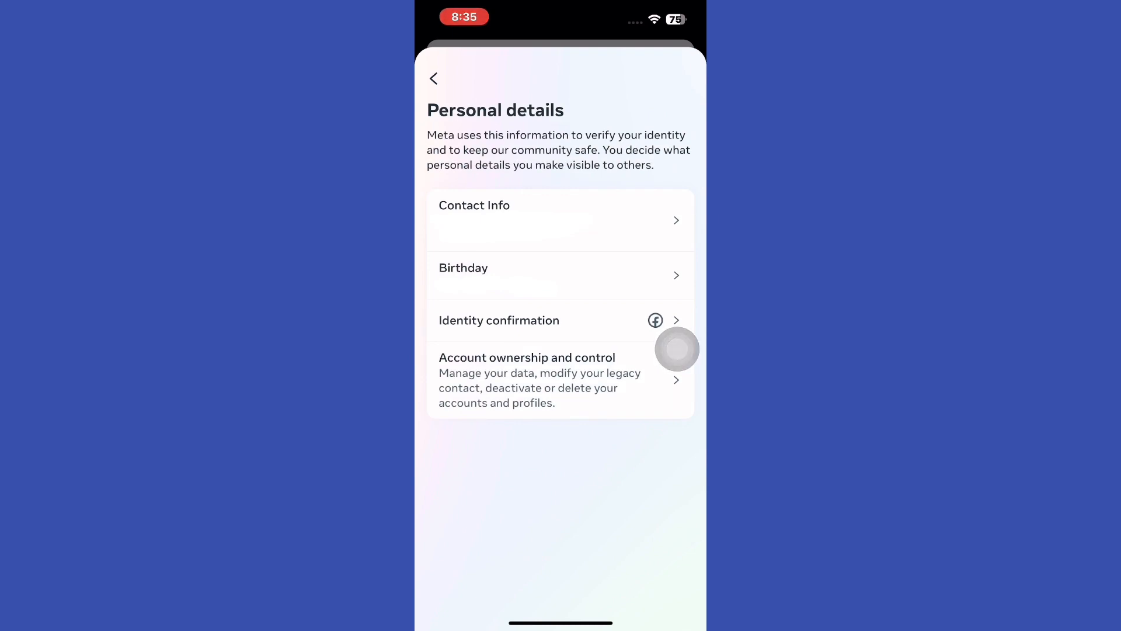
mouse_move(582, 411)
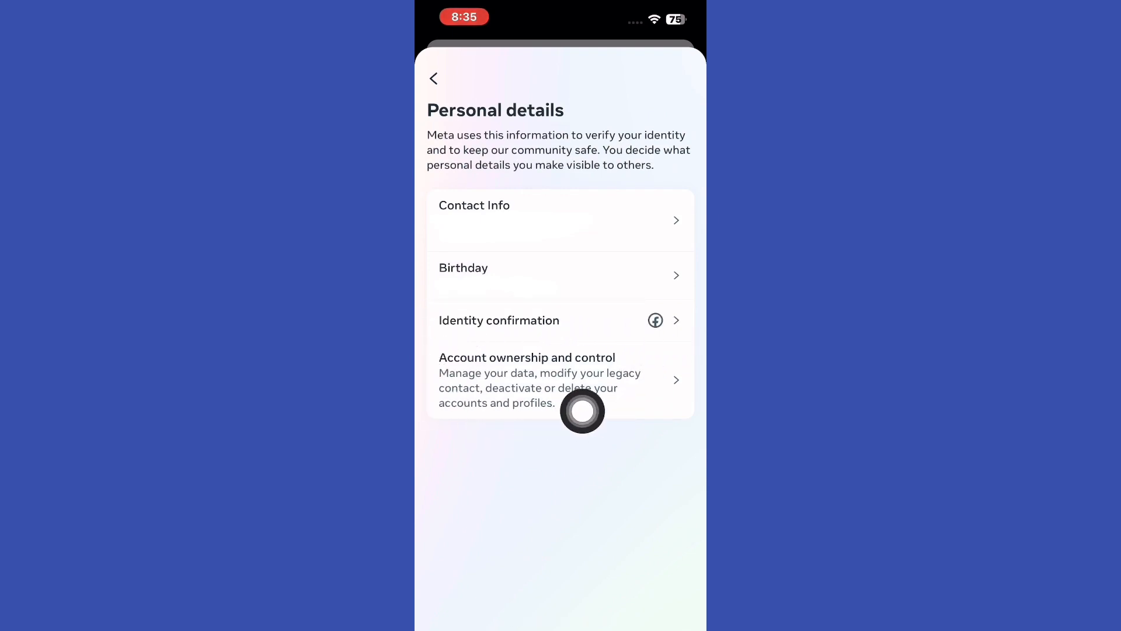
click(560, 379)
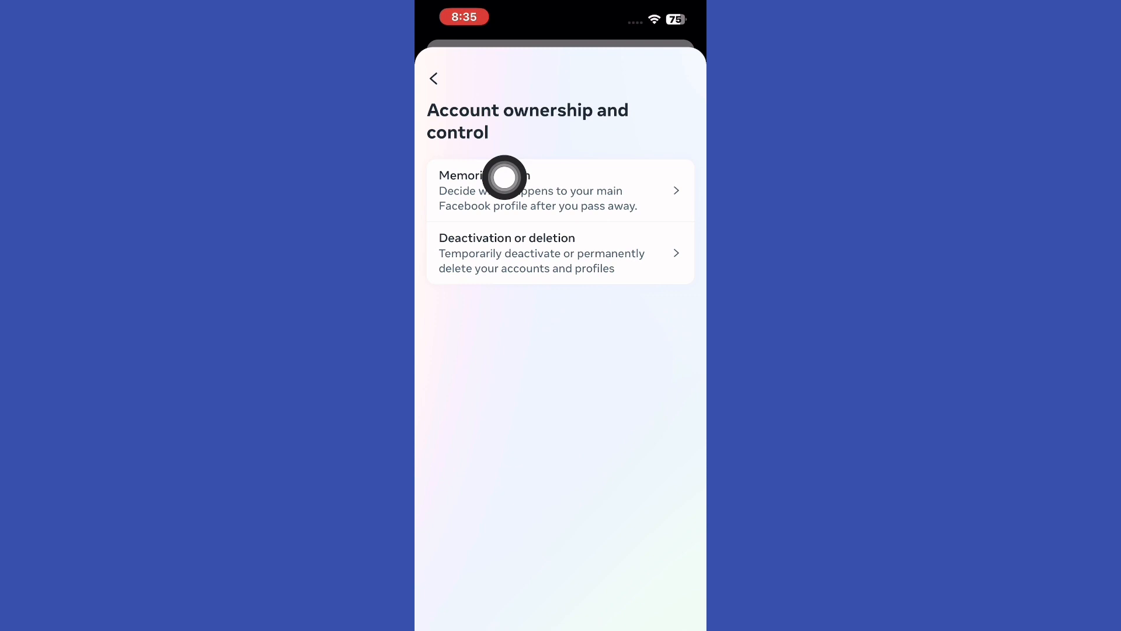
mouse_move(676, 341)
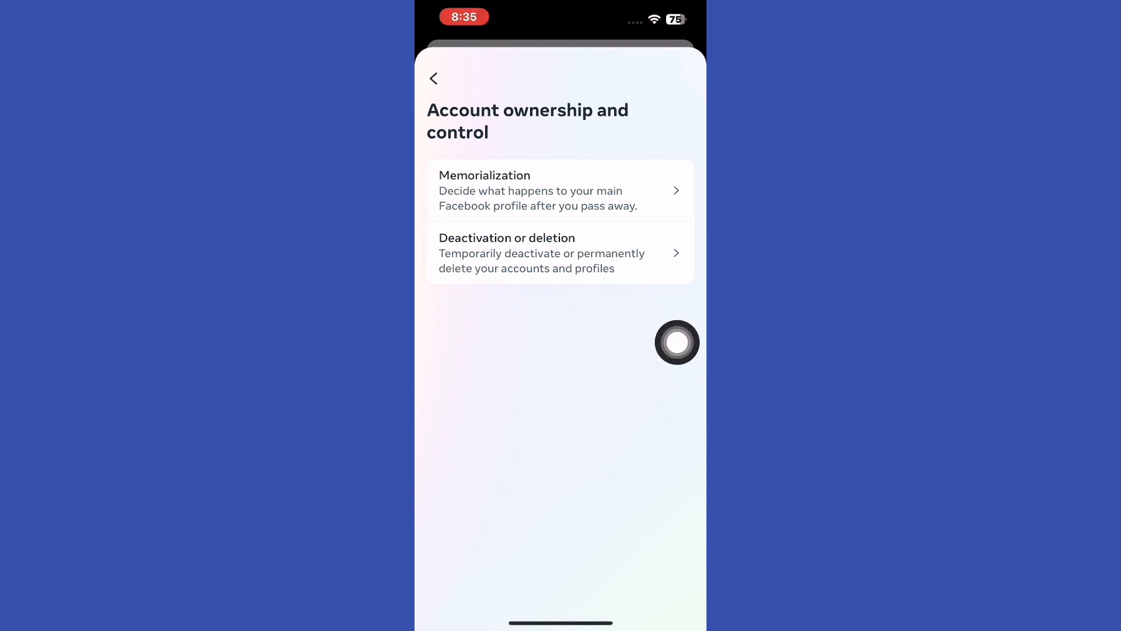
- Choose Deactivate account for the Facebook profile under Deactivation or deletion and continue
click(560, 252)
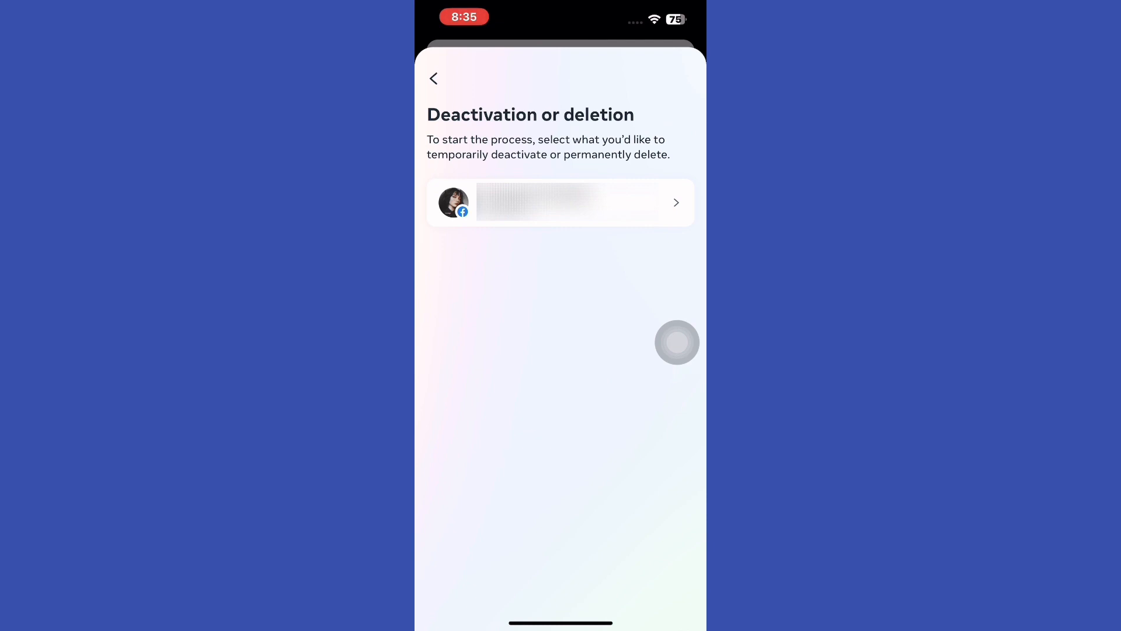
click(560, 202)
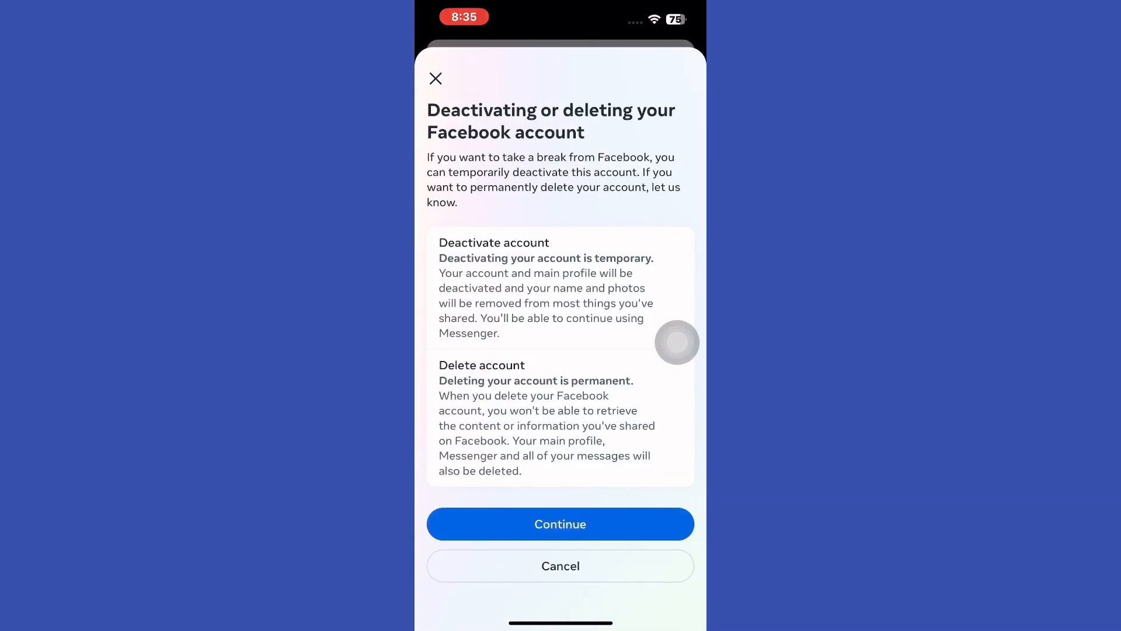
click(672, 286)
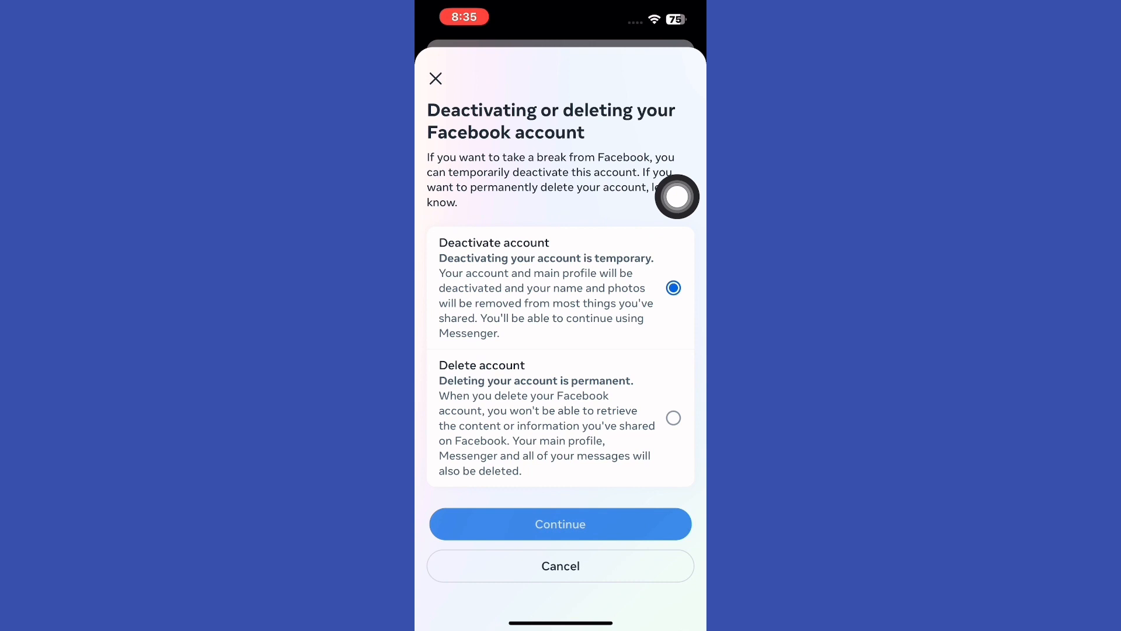
click(561, 523)
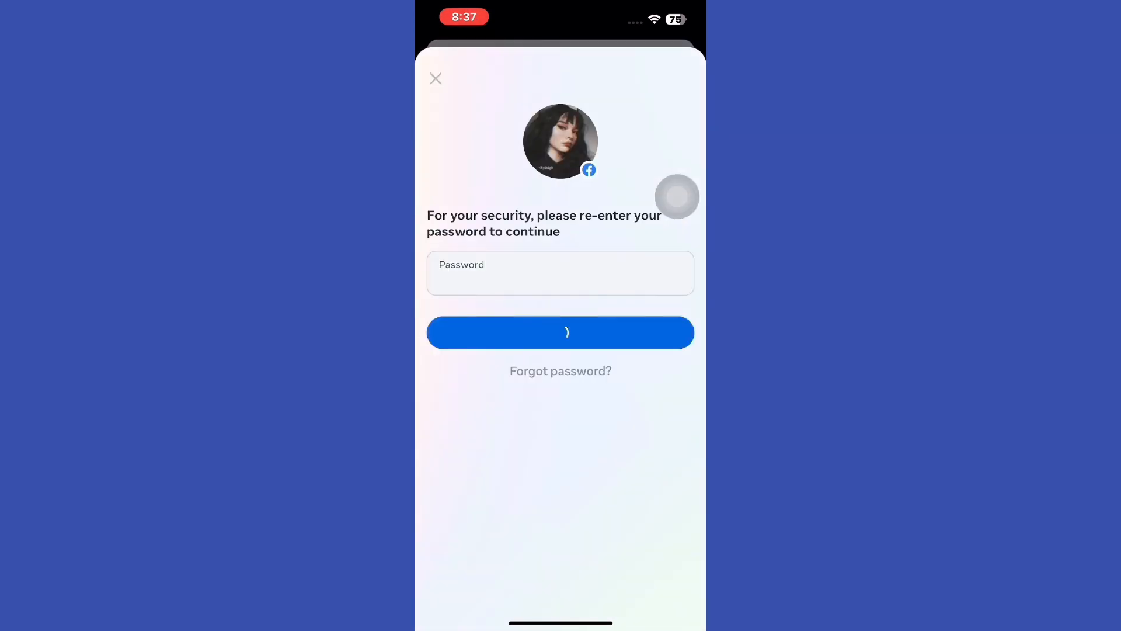
- Pass the password check and pick a reason for deactivating
click(560, 332)
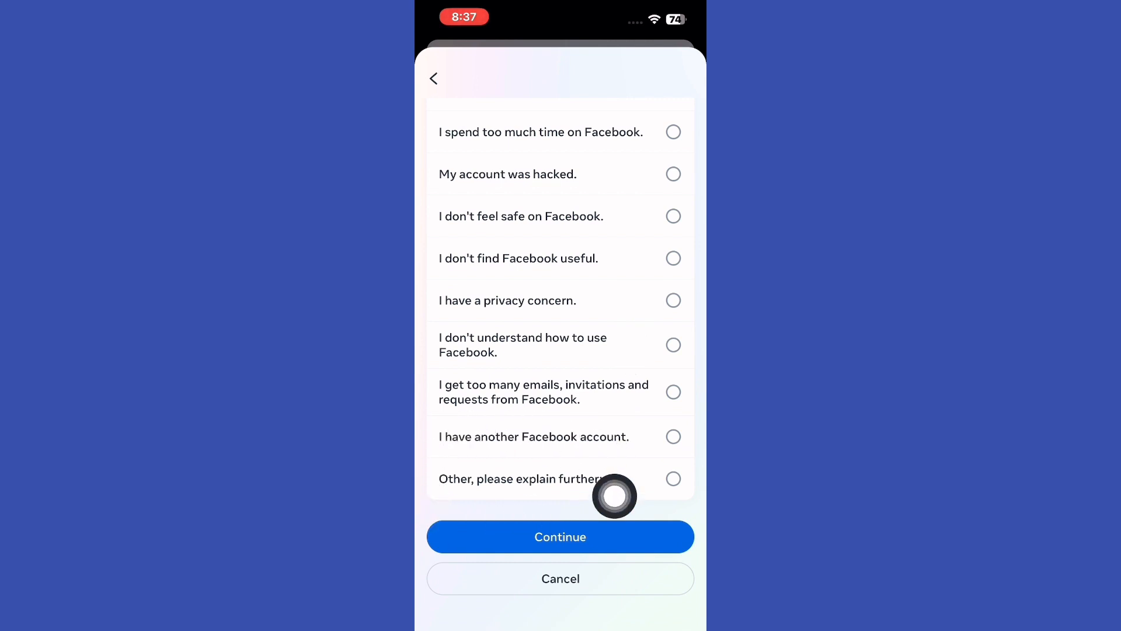
mouse_move(677, 319)
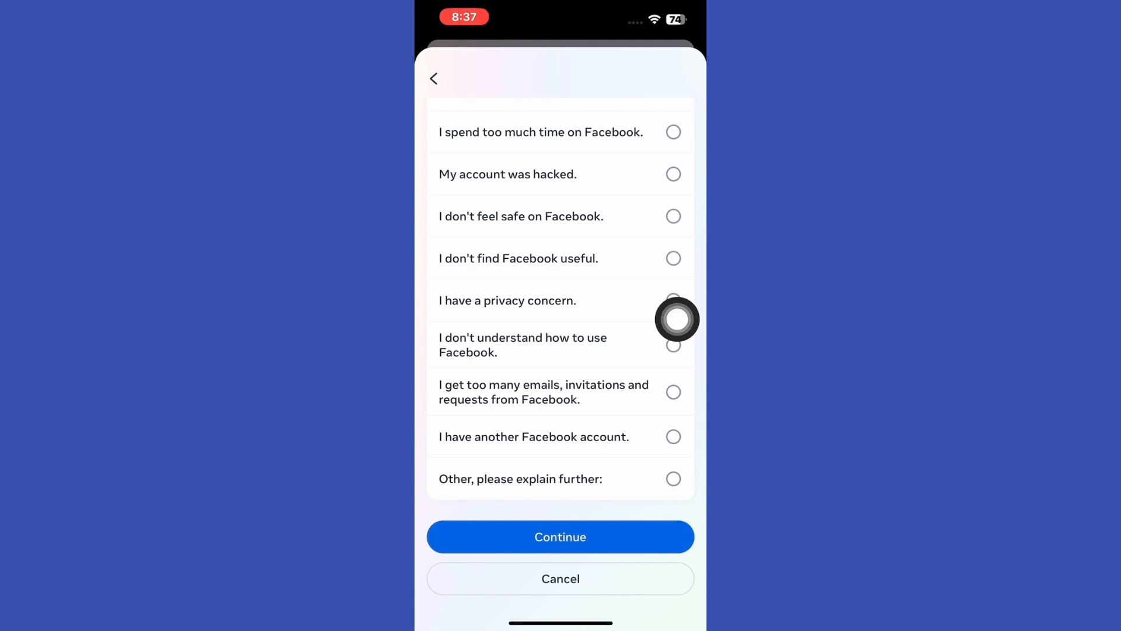
click(672, 479)
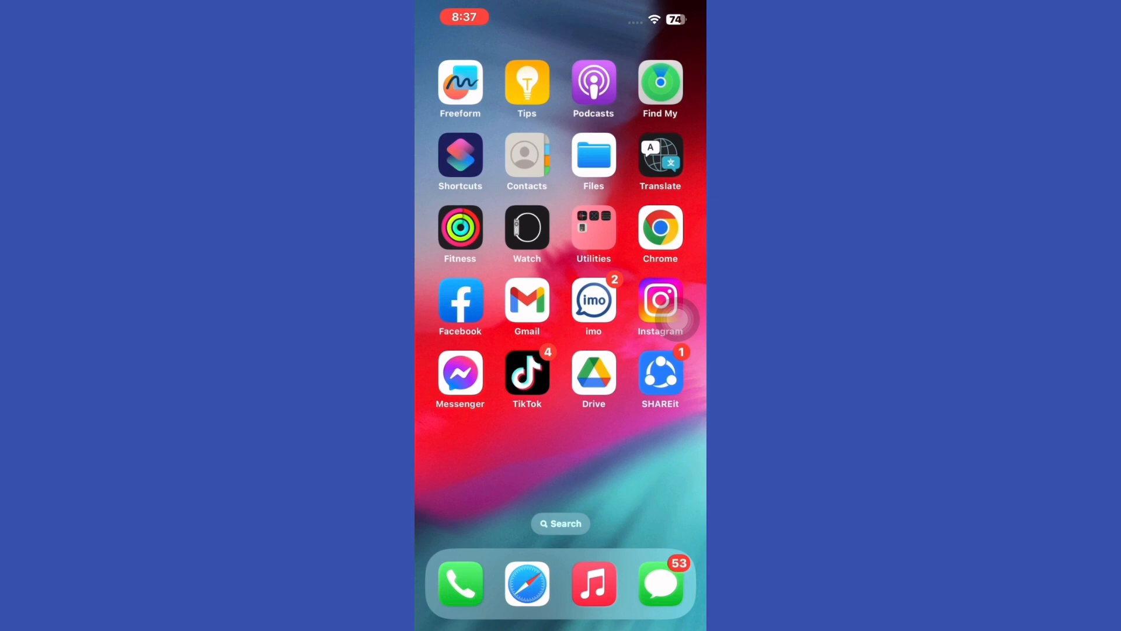
- Launch Messenger and reach Meta Accounts Center from its settings gear
click(459, 372)
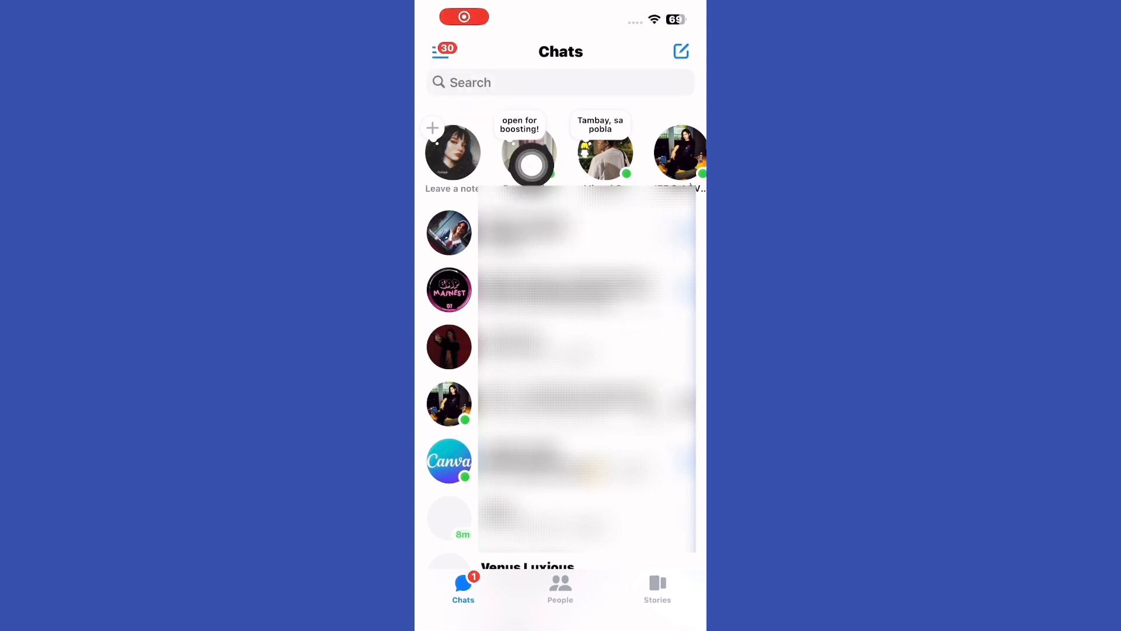
click(443, 51)
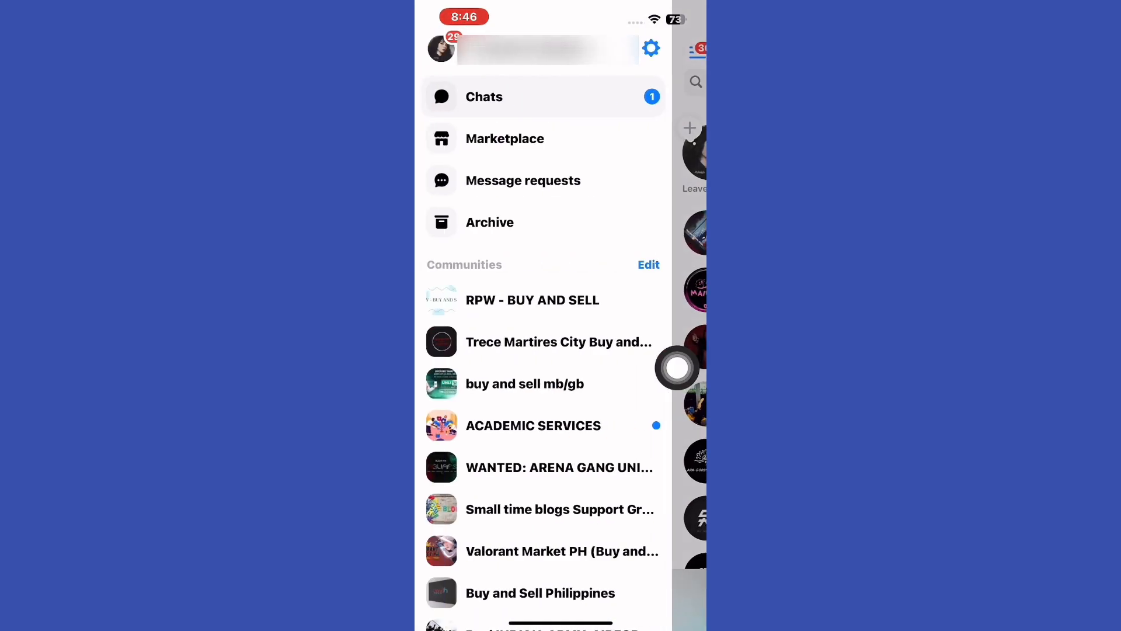
mouse_move(675, 136)
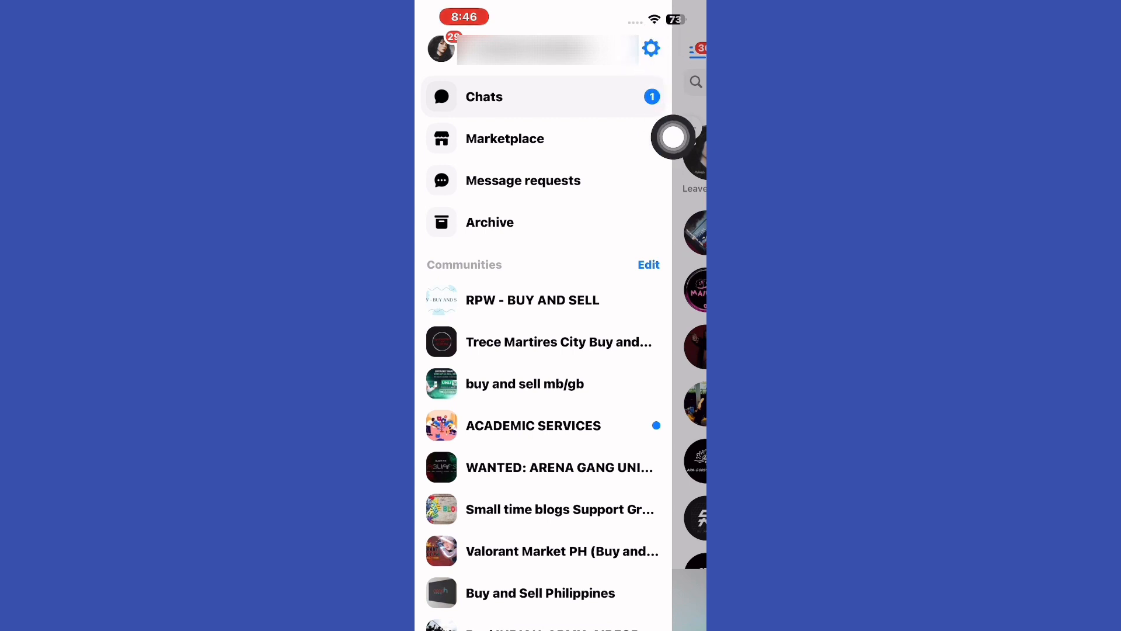
click(649, 48)
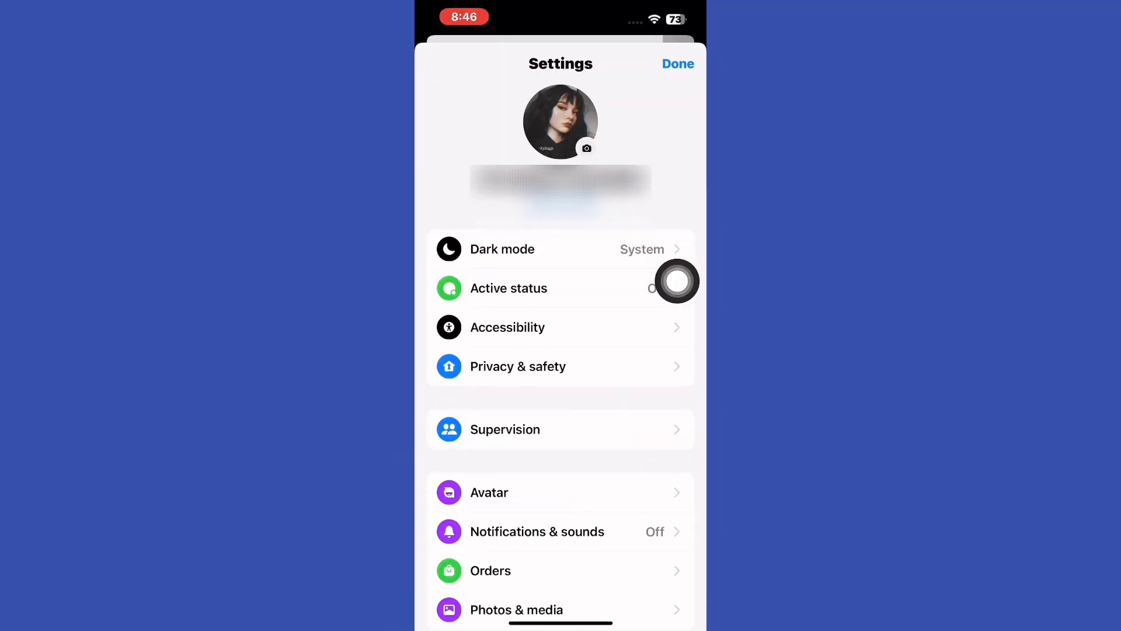
scroll(down, 3)
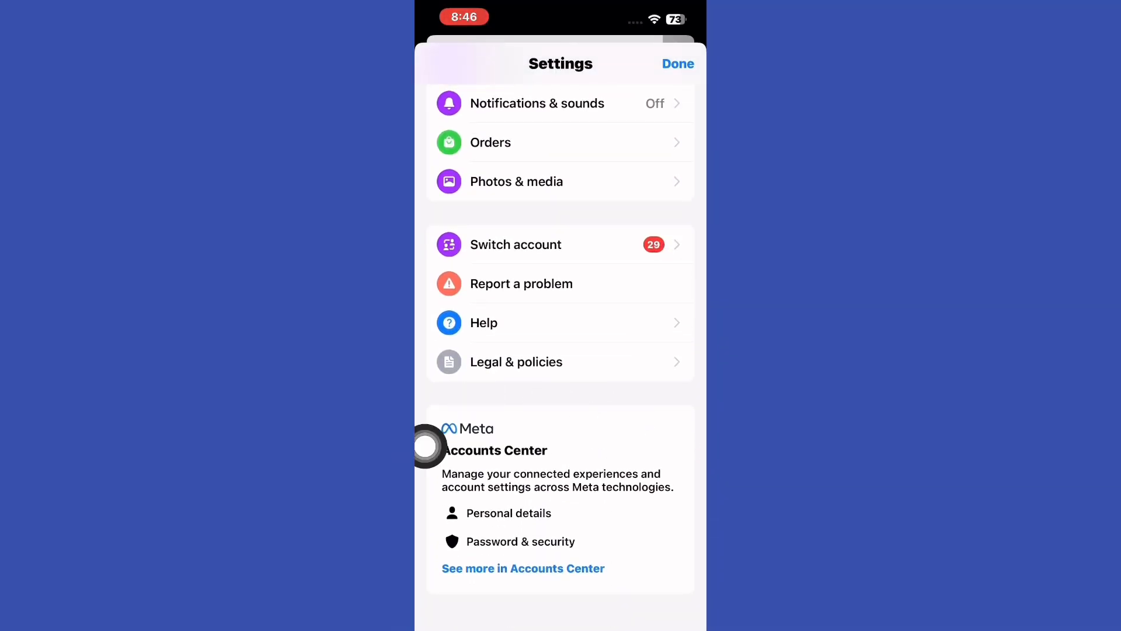
click(522, 567)
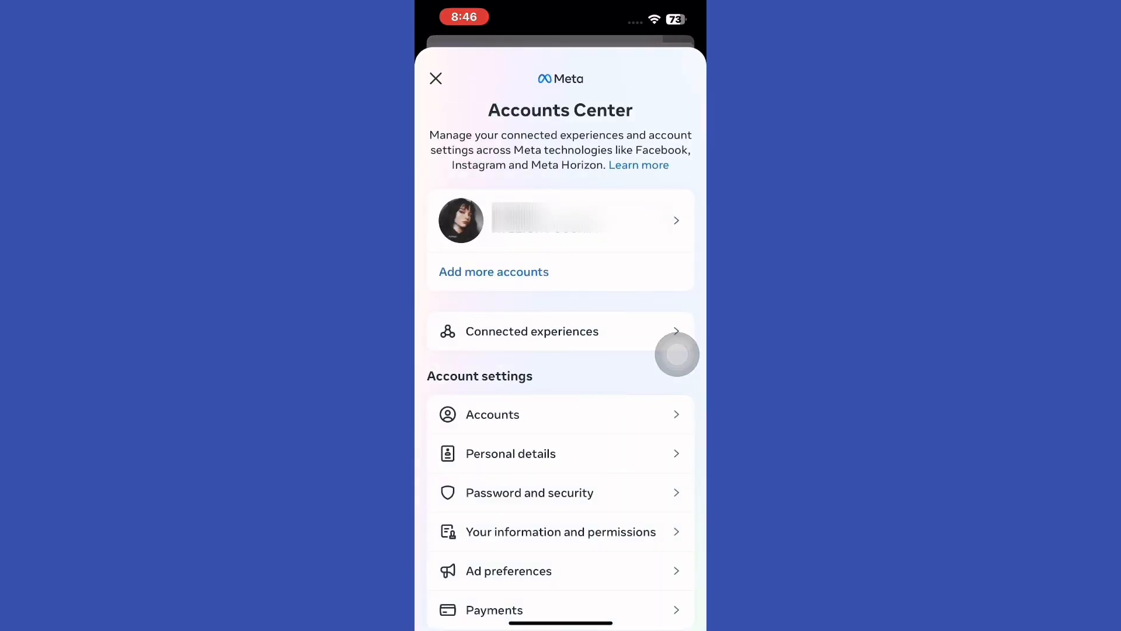
- Go through Personal details and Account ownership and control to Deactivation or deletion for the Facebook profile
scroll(up, 3)
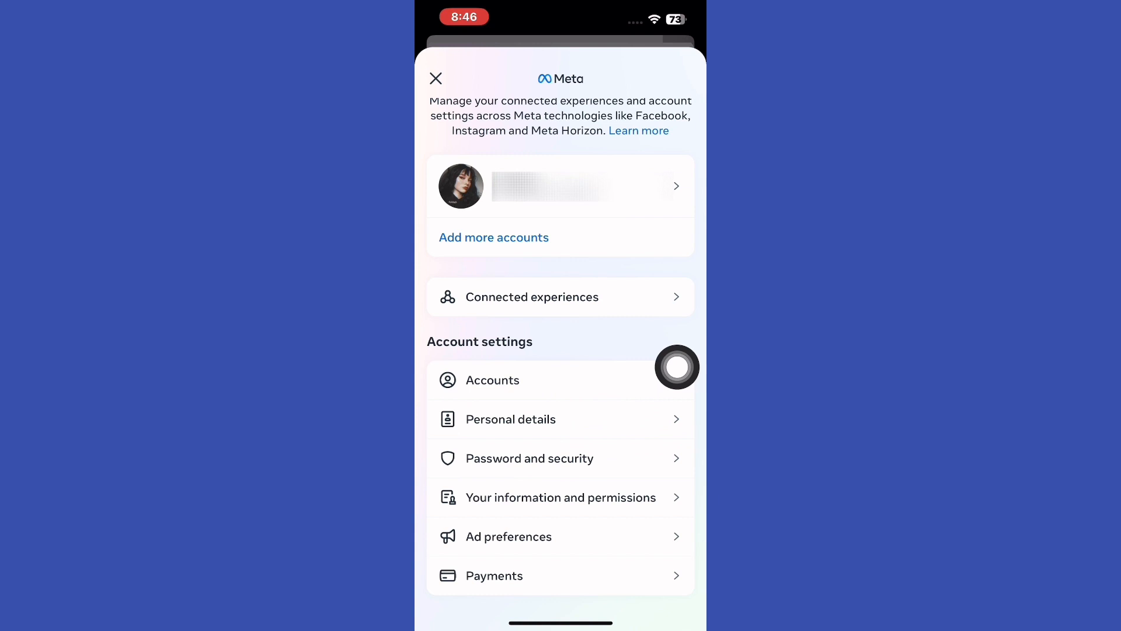
click(509, 419)
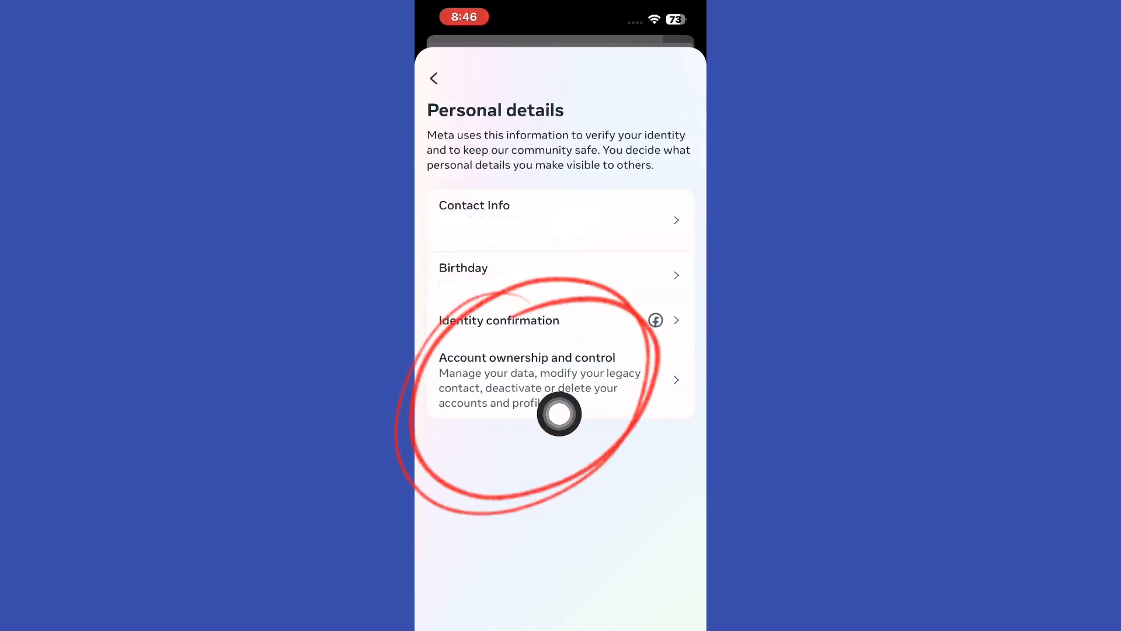
click(527, 379)
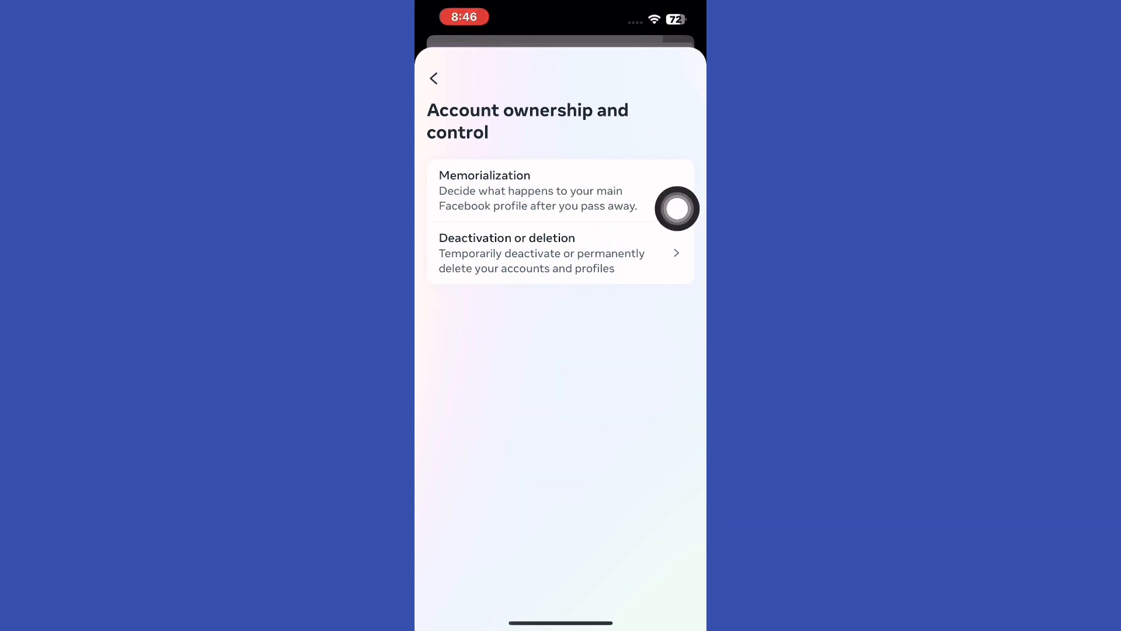
click(560, 253)
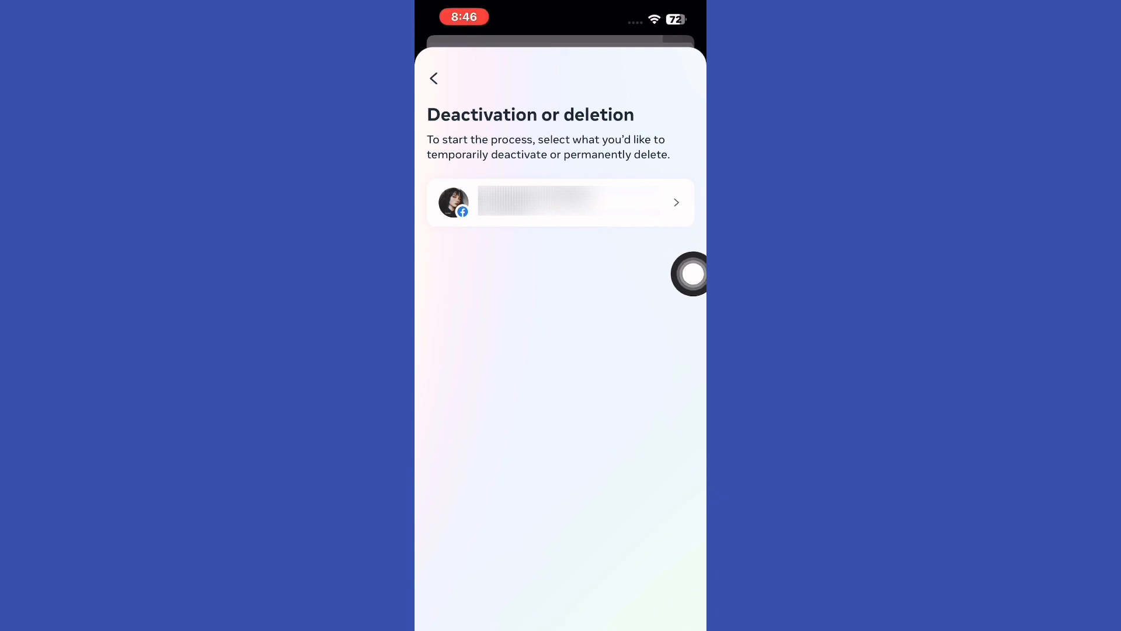
mouse_move(676, 267)
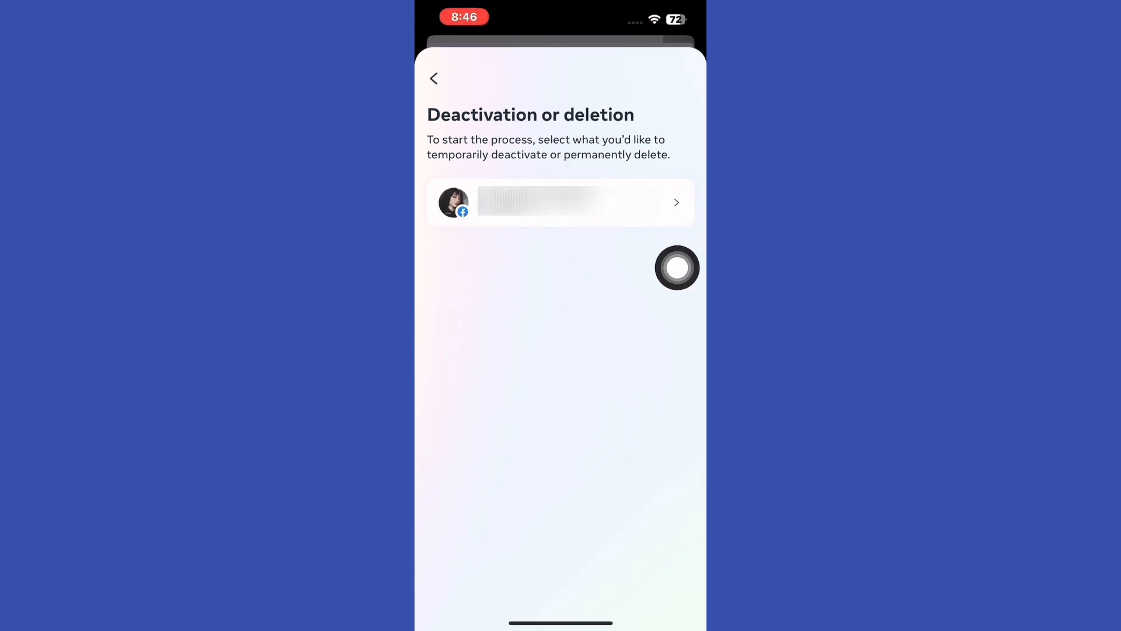
click(560, 203)
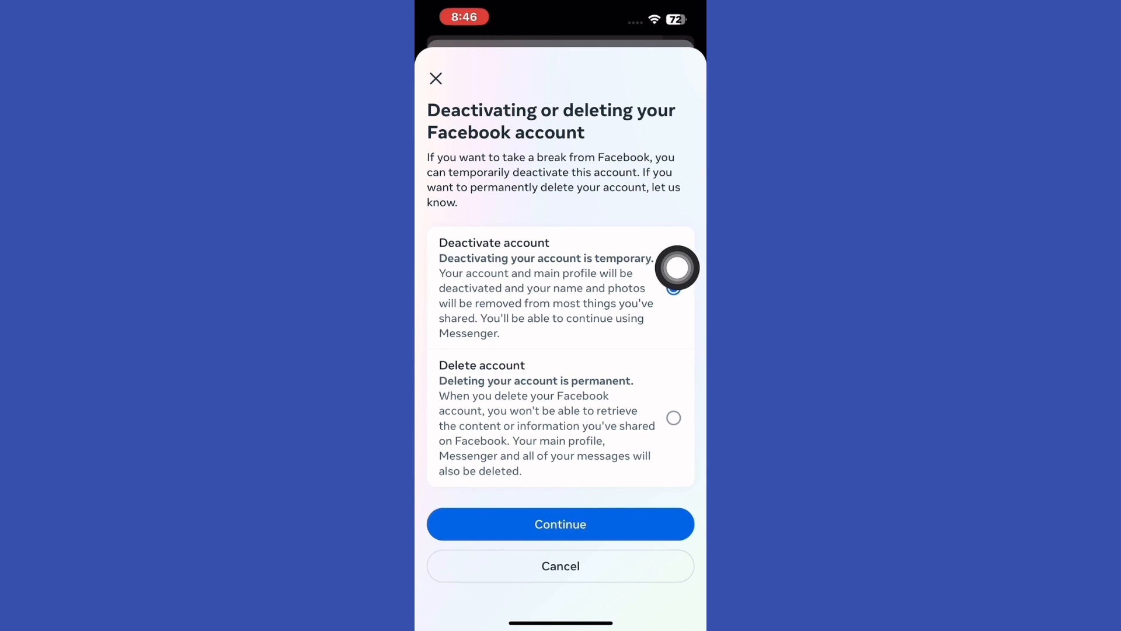
- Select Deactivate account, continue, and confirm the re-entered password
click(673, 287)
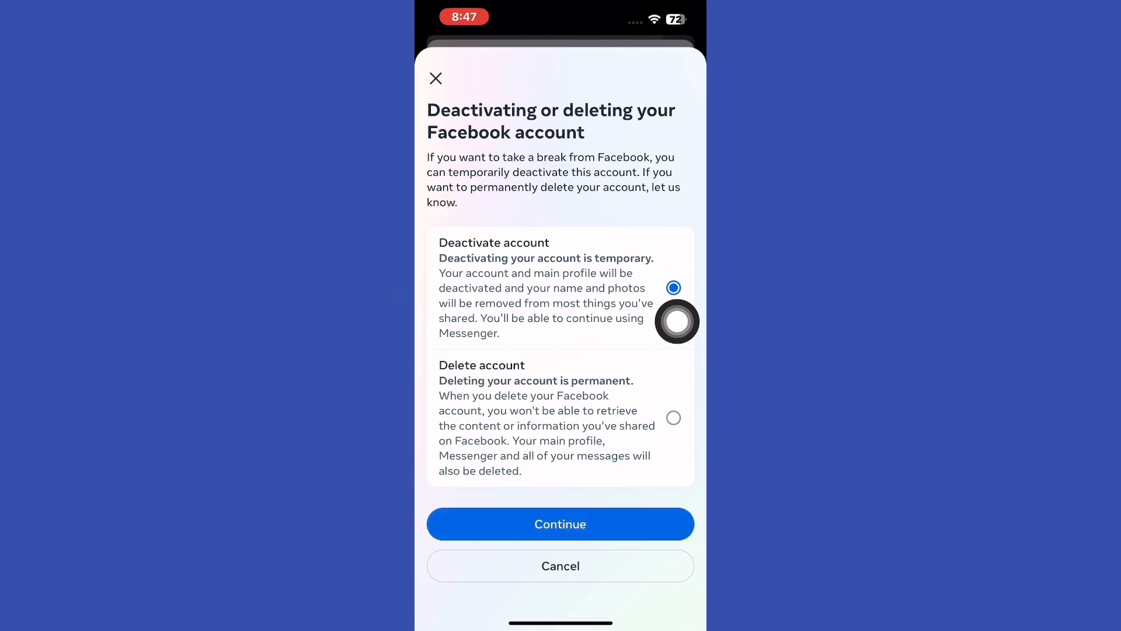
click(560, 523)
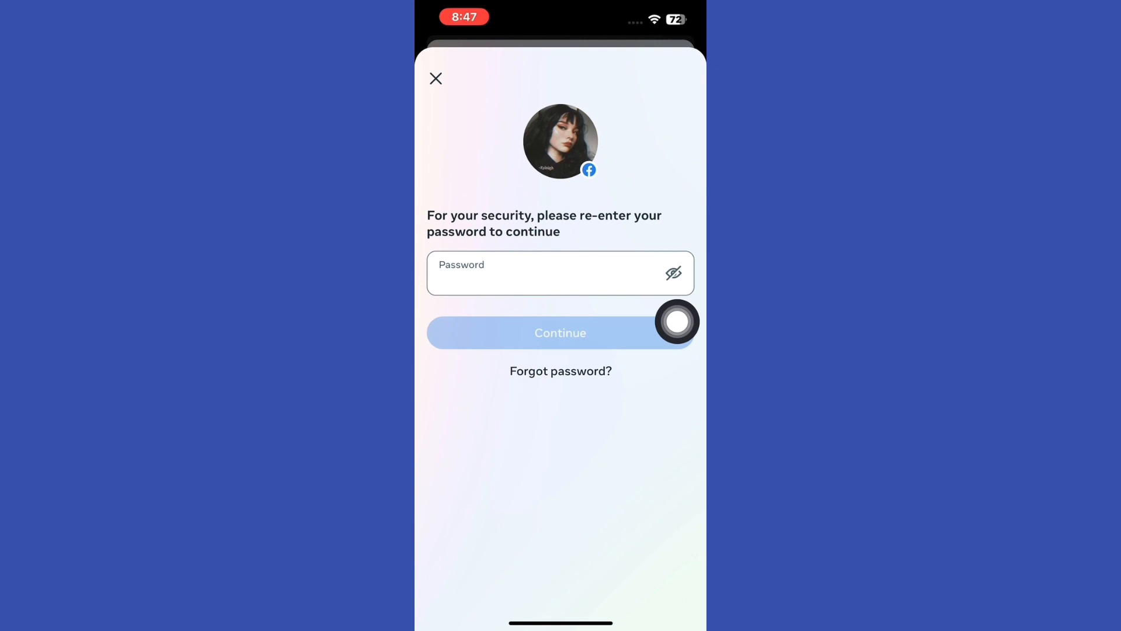
click(560, 332)
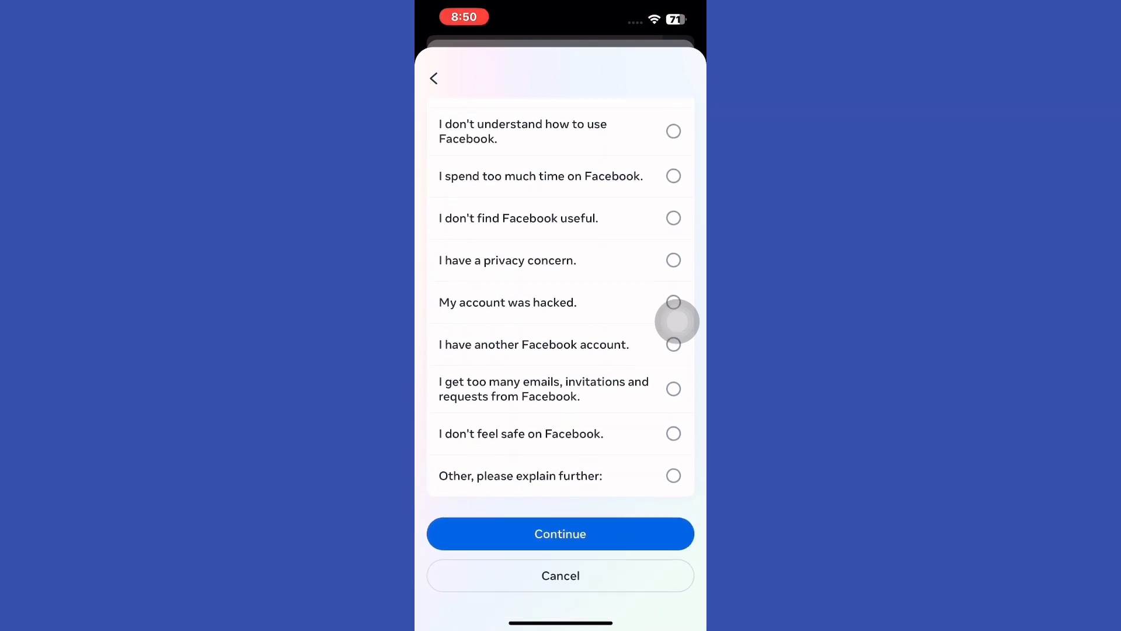
- Give 'Other' as the reason with a typed explanation and submit 'Deactivate my account'
click(673, 476)
text(I want to deactivate my messeng)
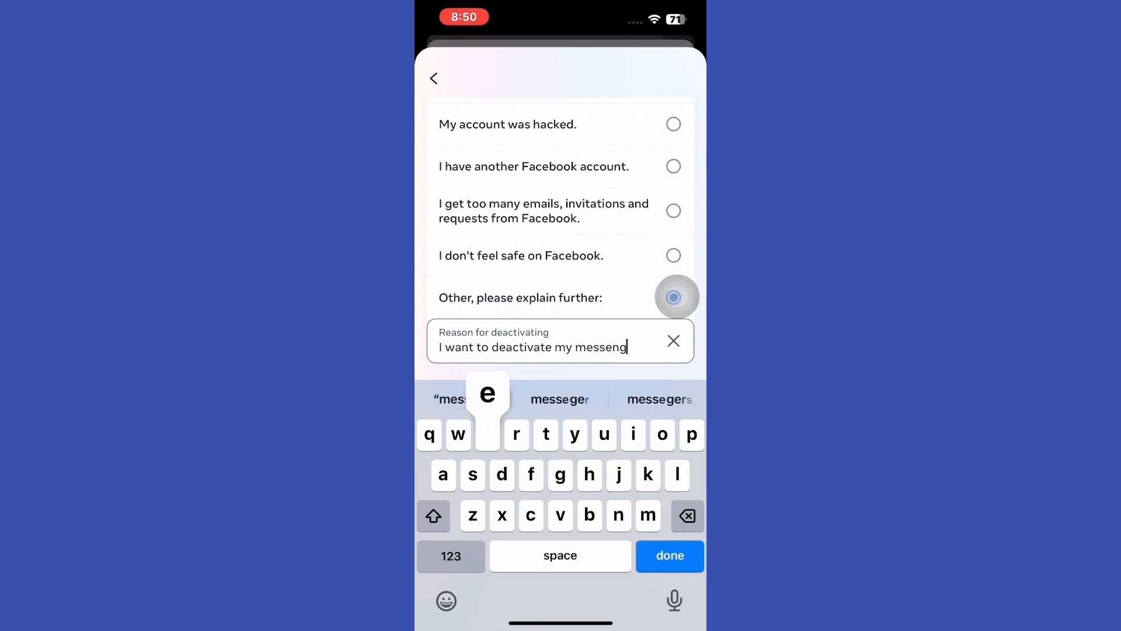
text(er account onl)
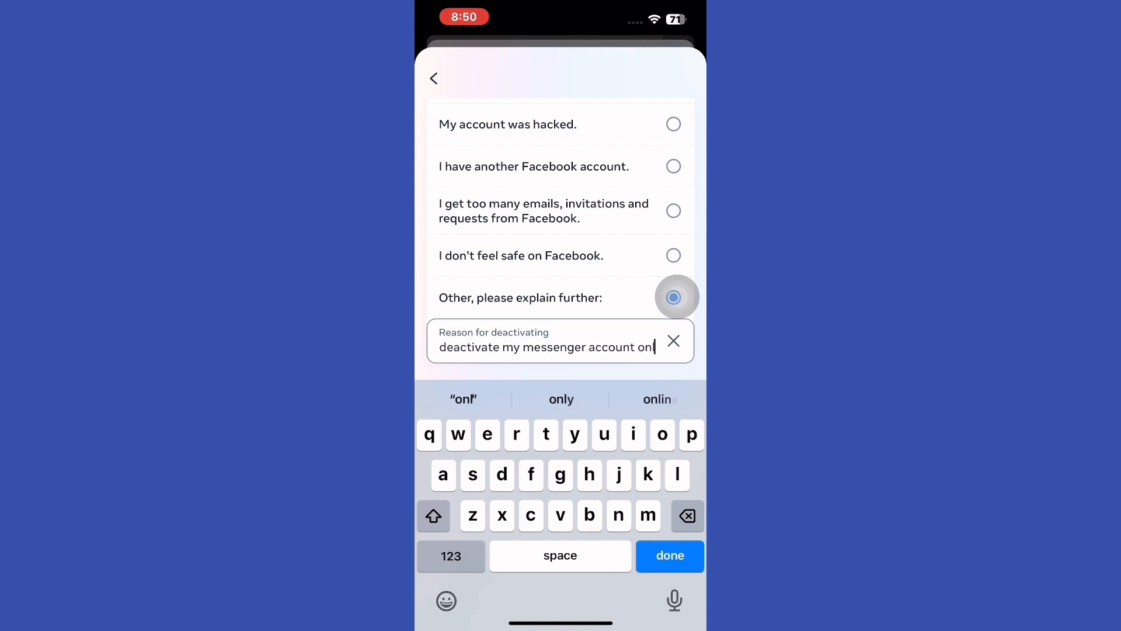
click(669, 557)
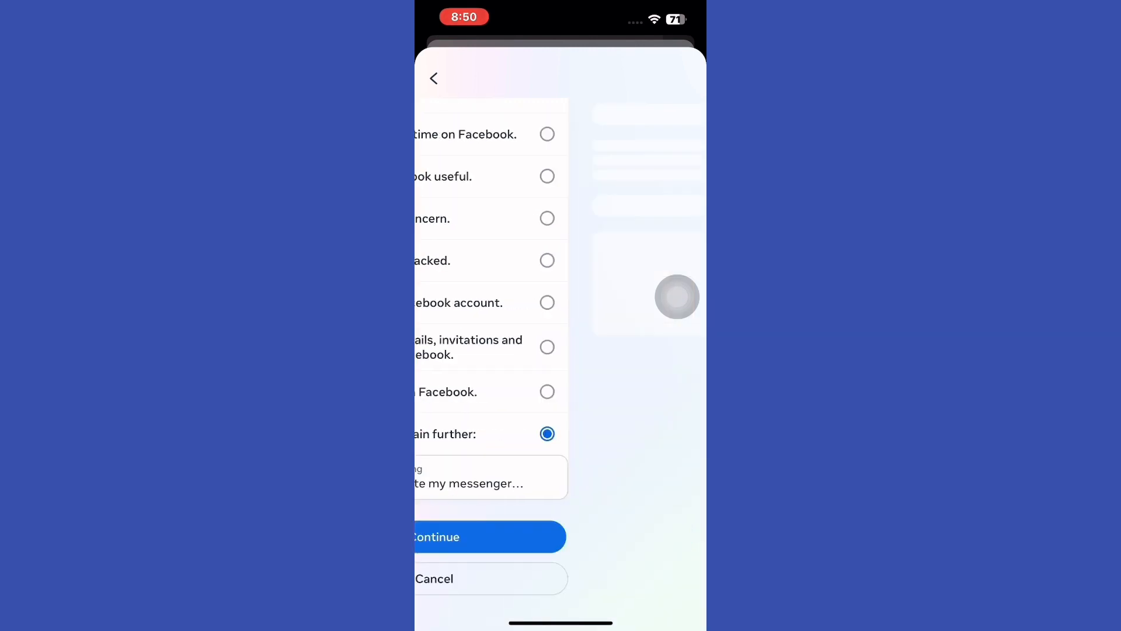
click(491, 535)
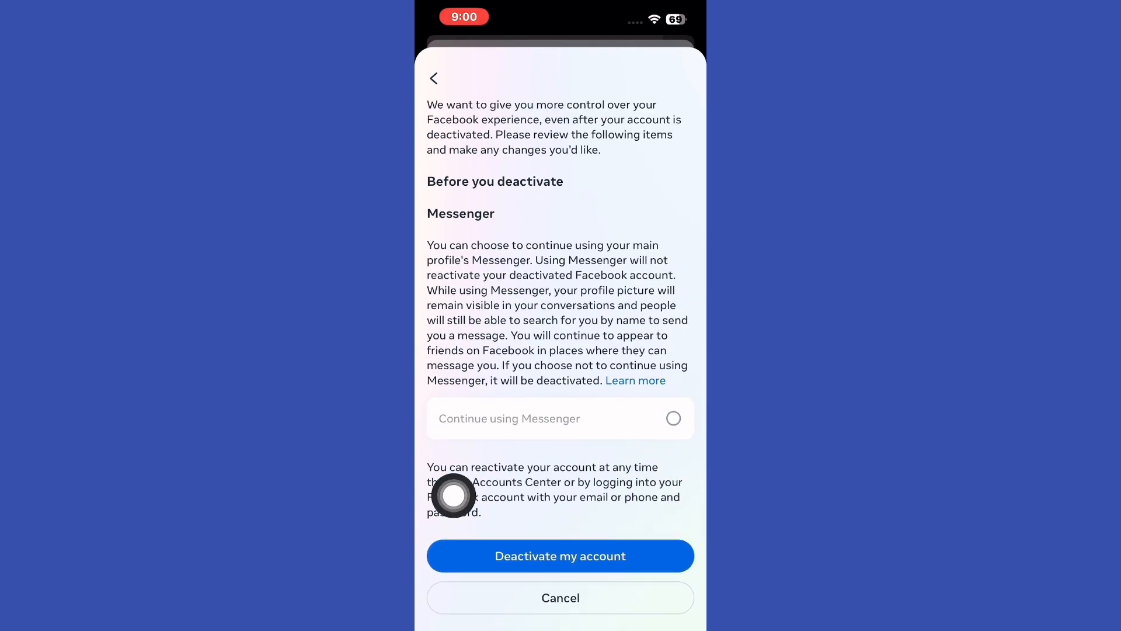
click(560, 555)
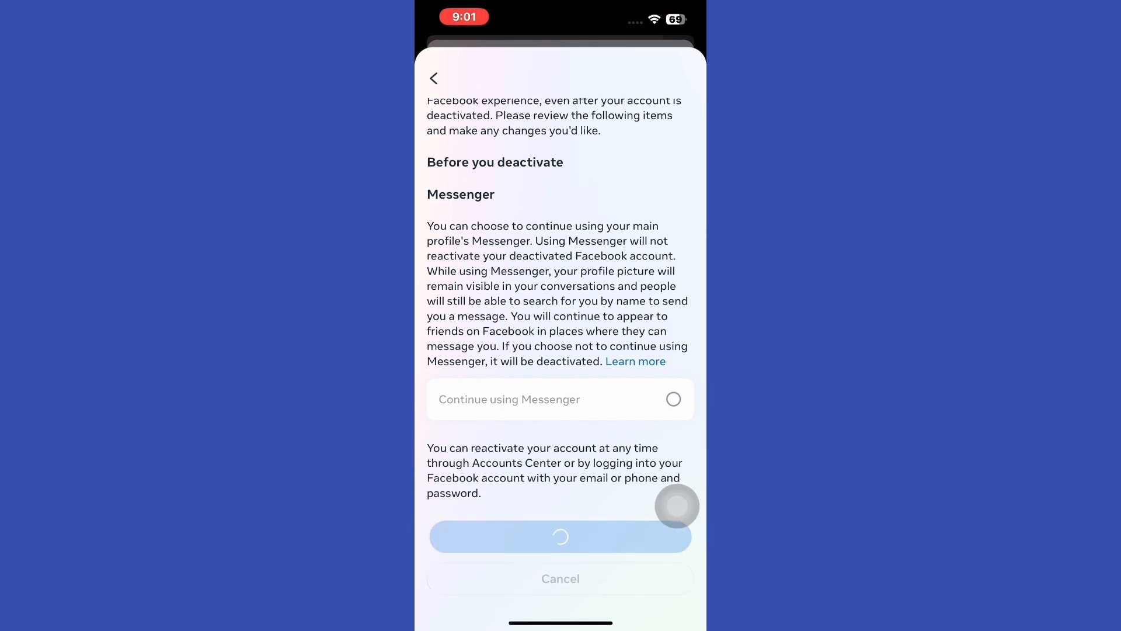